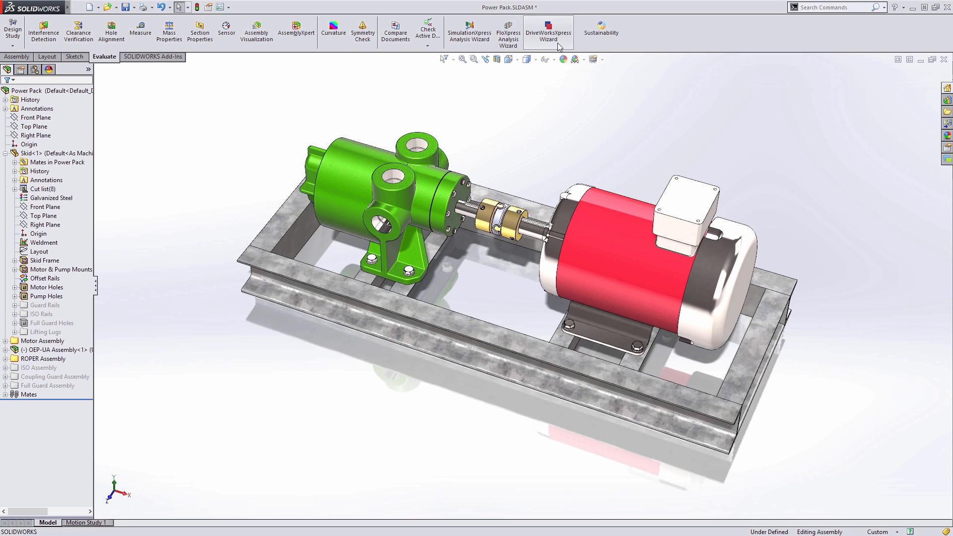
mouse_move(548, 34)
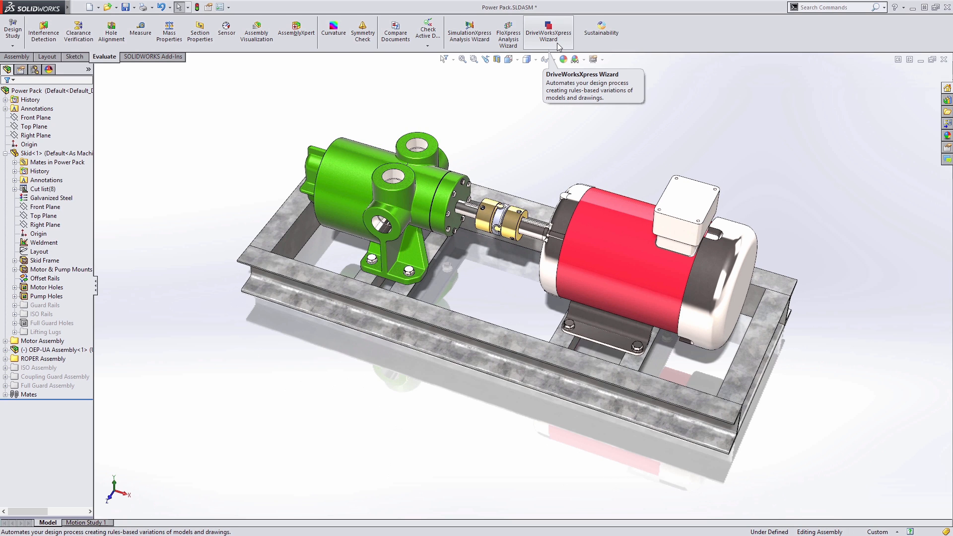
Enter order DWX - 150521 for ACME with the ISO 2858 centrifugal pump and CFM3615T box-right C-face motor.
left_click(547, 31)
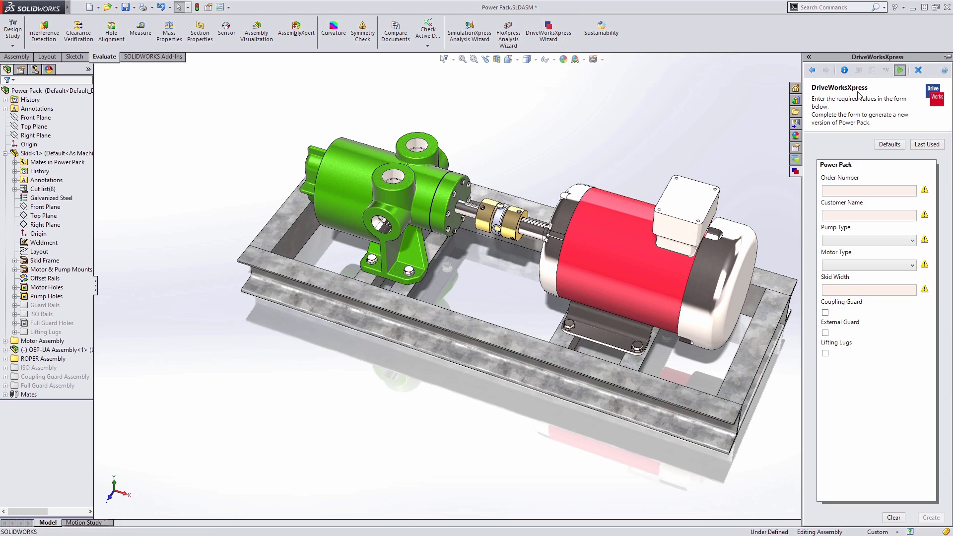
type("DWX - 150521")
type("ACME")
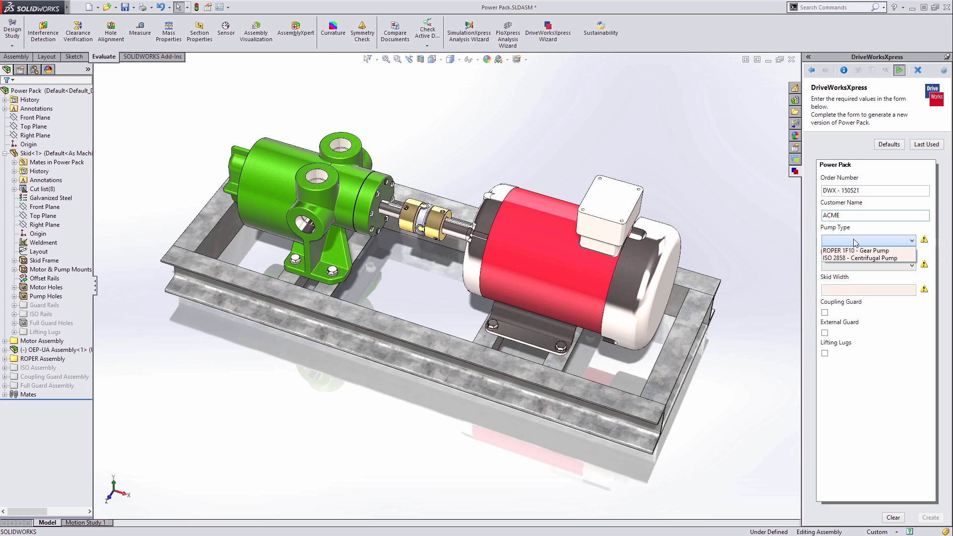
left_click(865, 258)
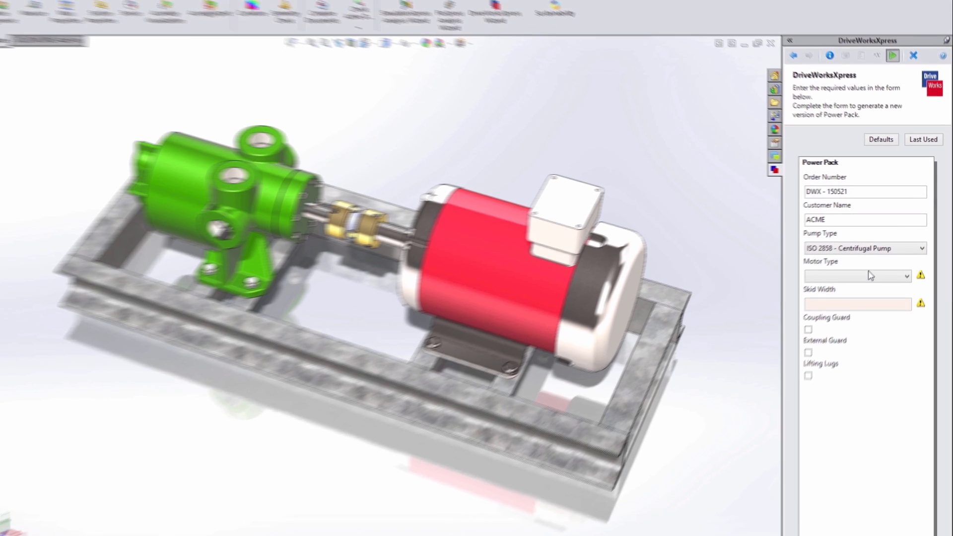
left_click(856, 275)
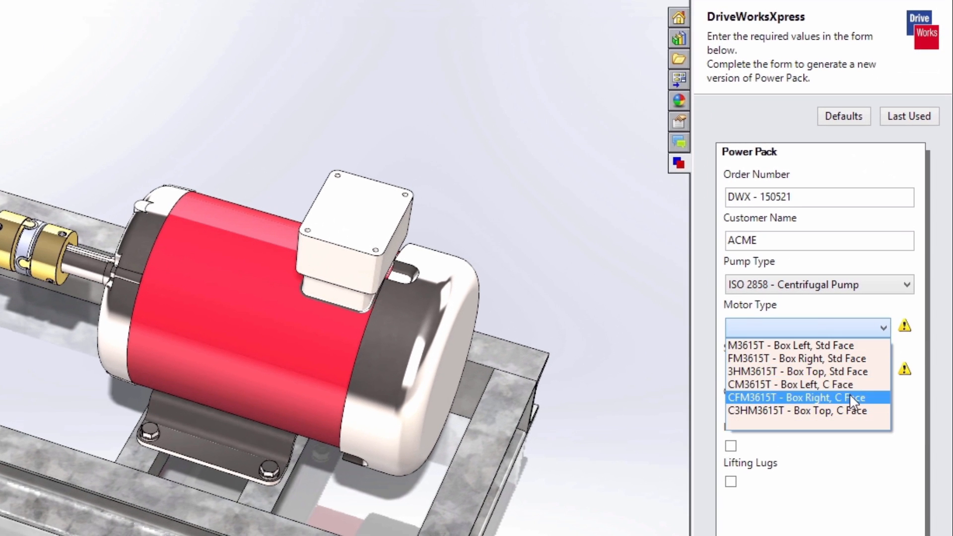
left_click(795, 397)
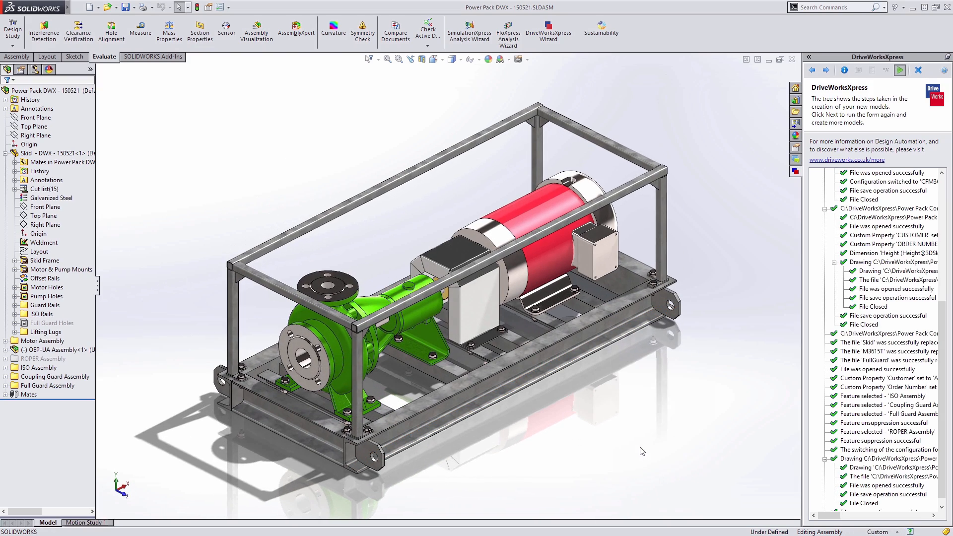
Switch to the browser and load the Rev Conveyors configurator at web1.driveworkslive.com.
left_click(61, 522)
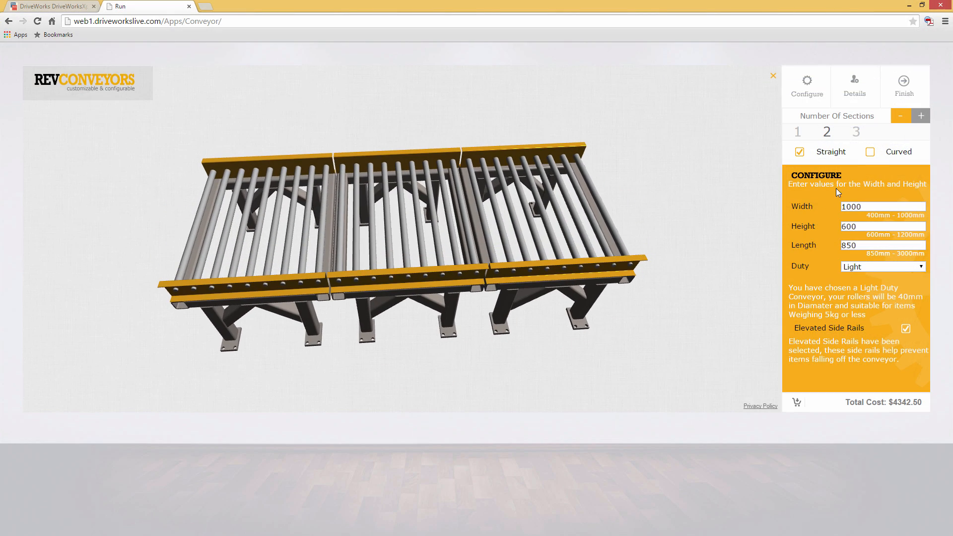
left_click(869, 151)
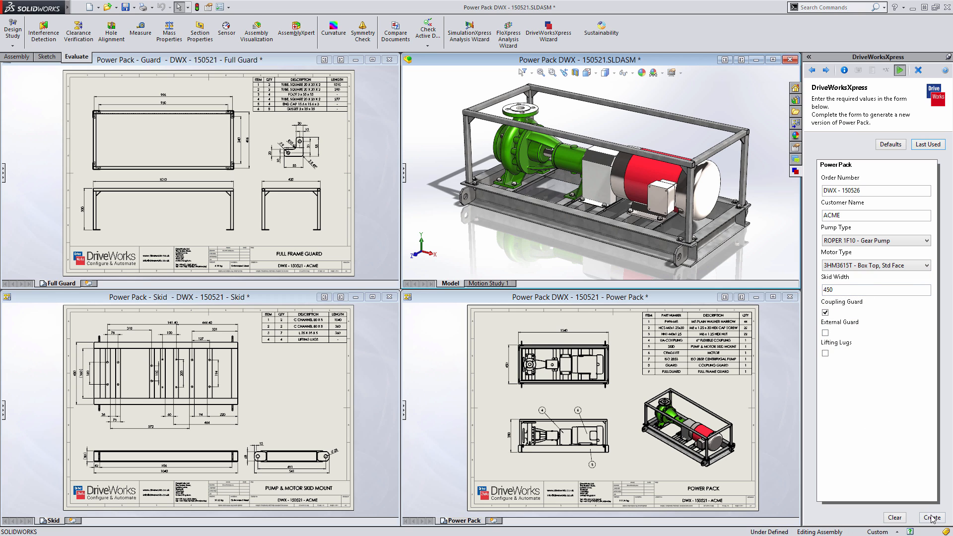
Generate the DWX - 150526 Power Pack with ROPER gear pump, top-box motor and coupling guard.
left_click(930, 517)
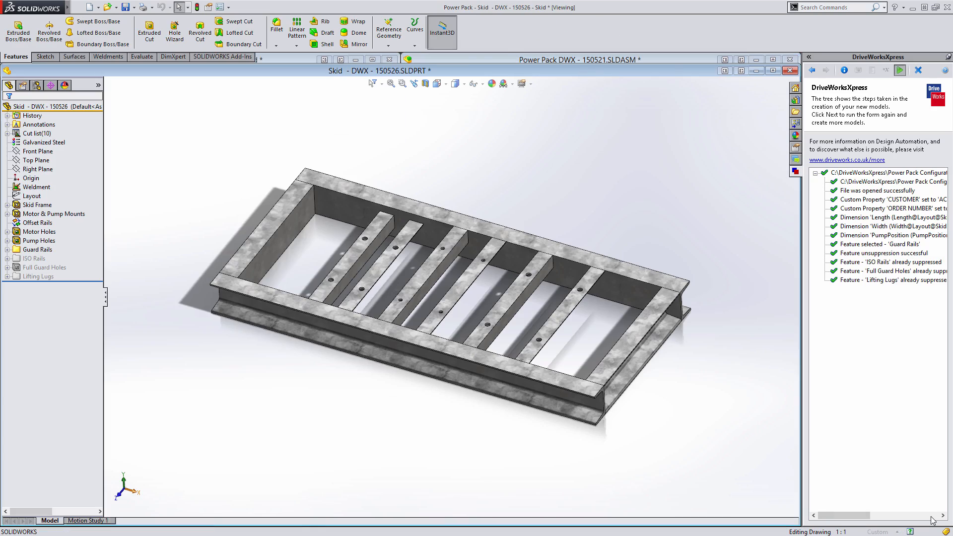